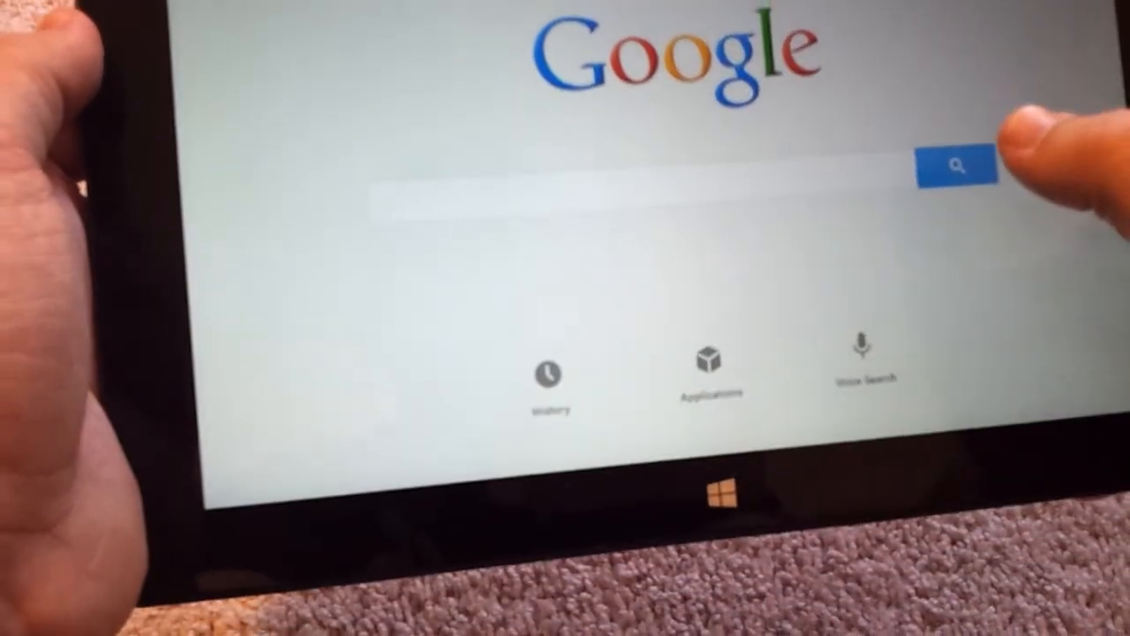
# Voice-search for the 44th US president and get Barack Obama's knowledge panel
pyautogui.click(851, 362)
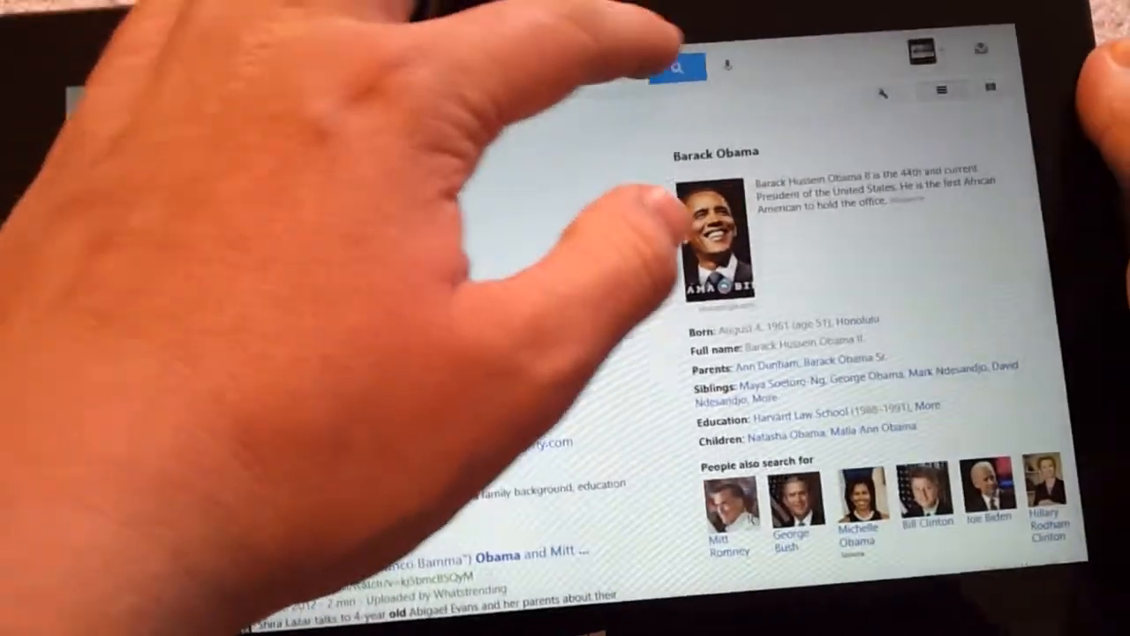
# Voice-search "what's the weather in California" and get the California forecast summary
pyautogui.click(726, 65)
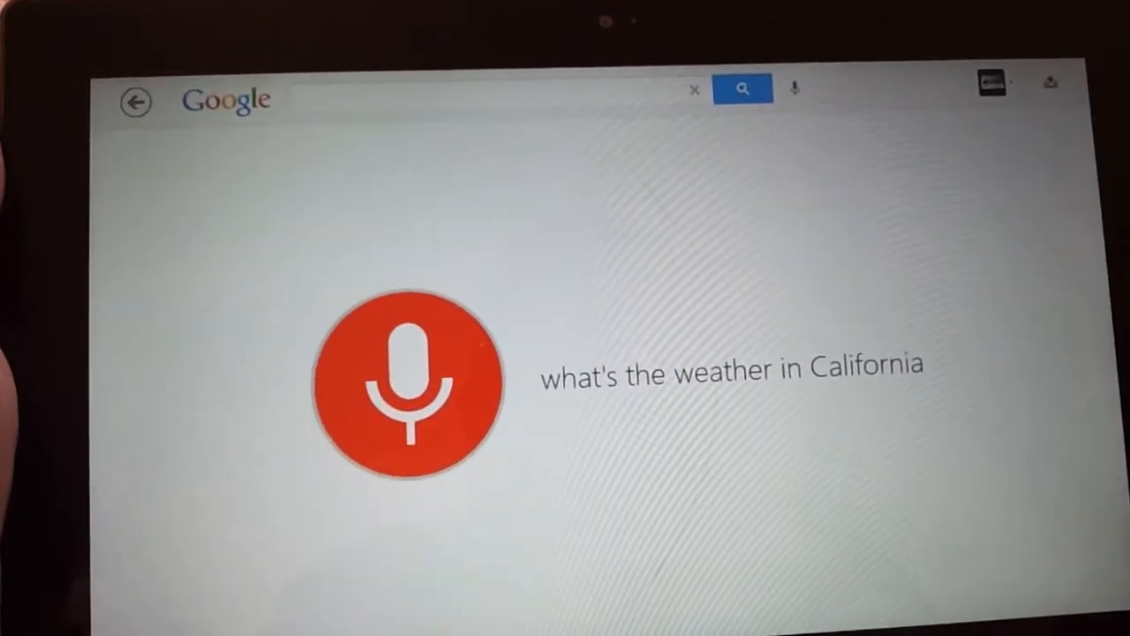
pyautogui.click(744, 86)
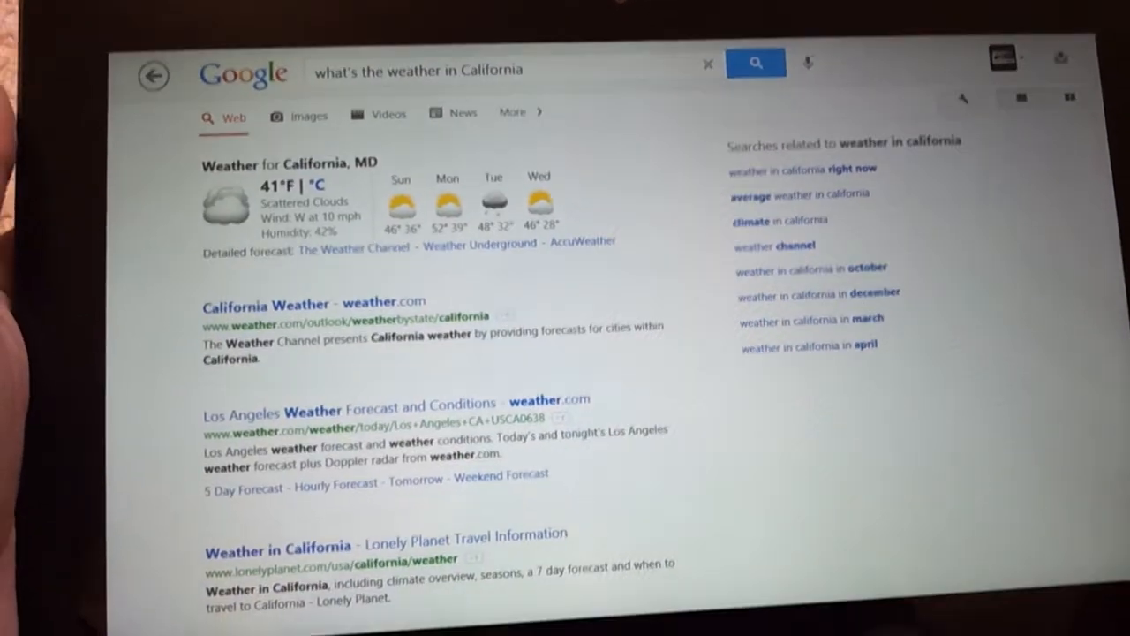
pyautogui.click(805, 63)
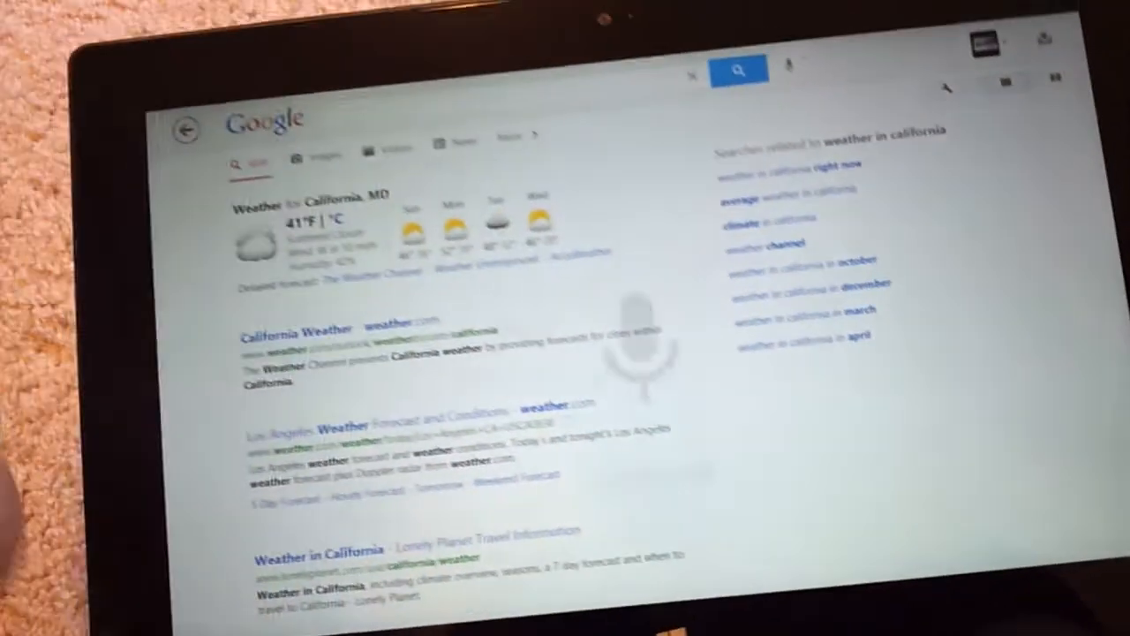
# Voice-search "what's the weather in Fremont California" and get Fremont's forecast summary
pyautogui.click(788, 63)
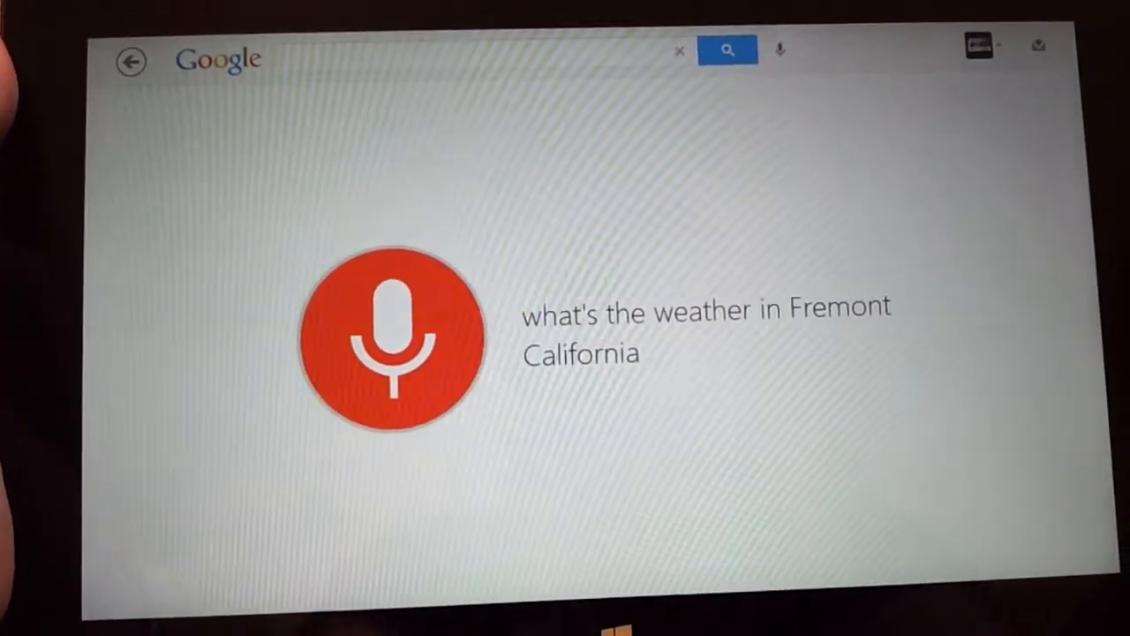
pyautogui.click(727, 49)
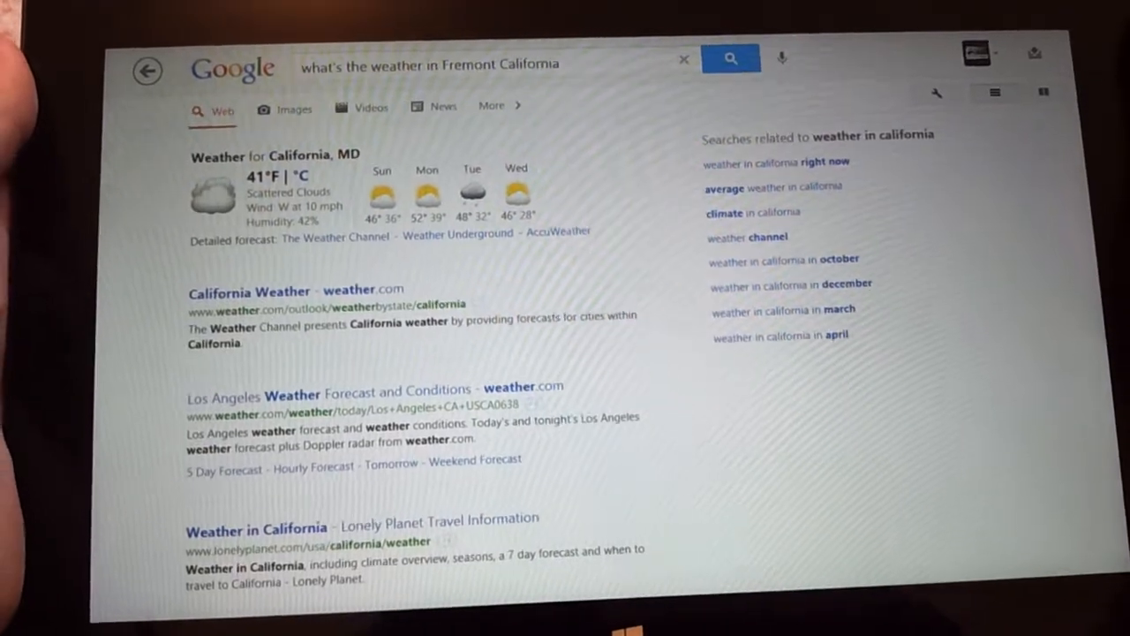
pyautogui.click(731, 56)
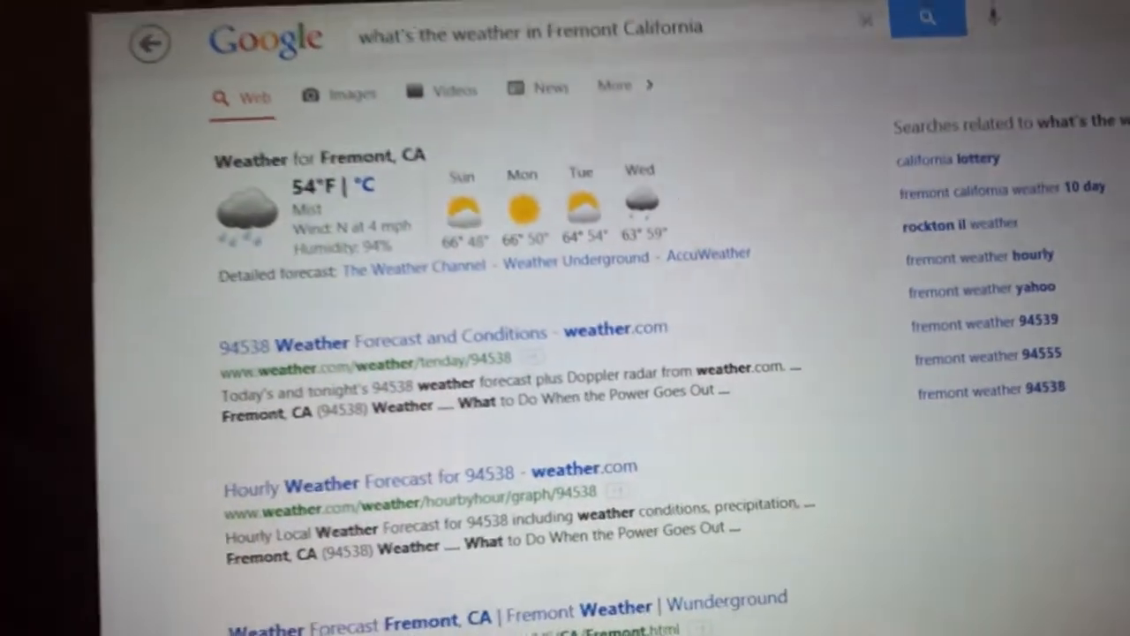